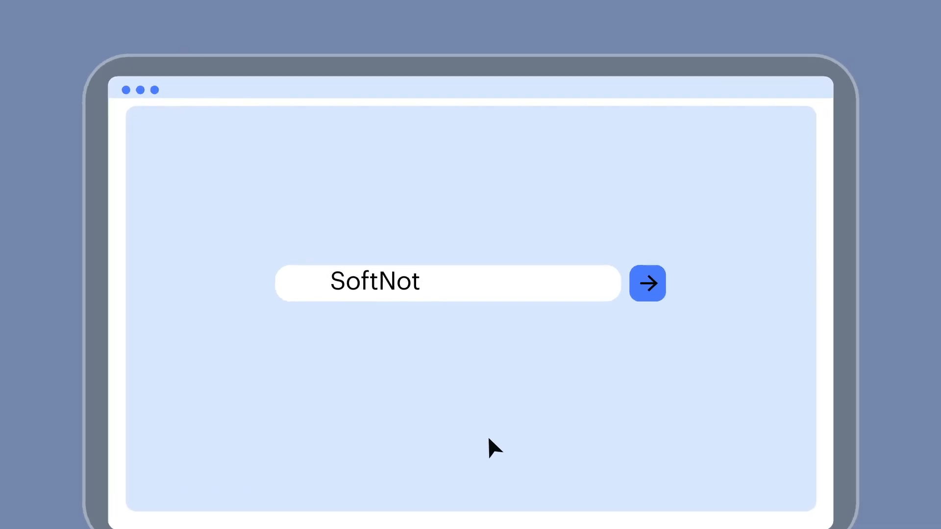
Step: Search for SoftNote and load its website with the sign-in form
{"action": "left_click", "coordinate": [647, 284]}
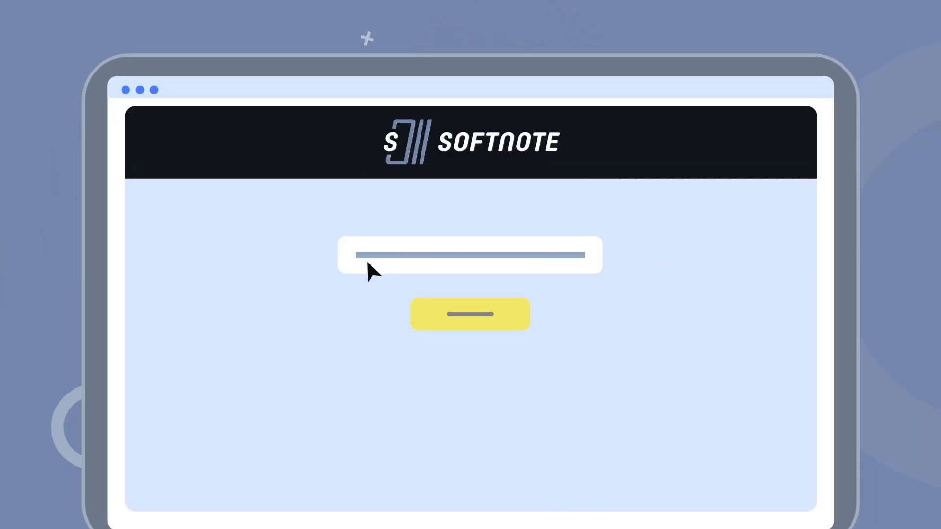
Step: Enter the note's passcode, then request proof of funds for the note
{"action": "left_click", "coordinate": [469, 314]}
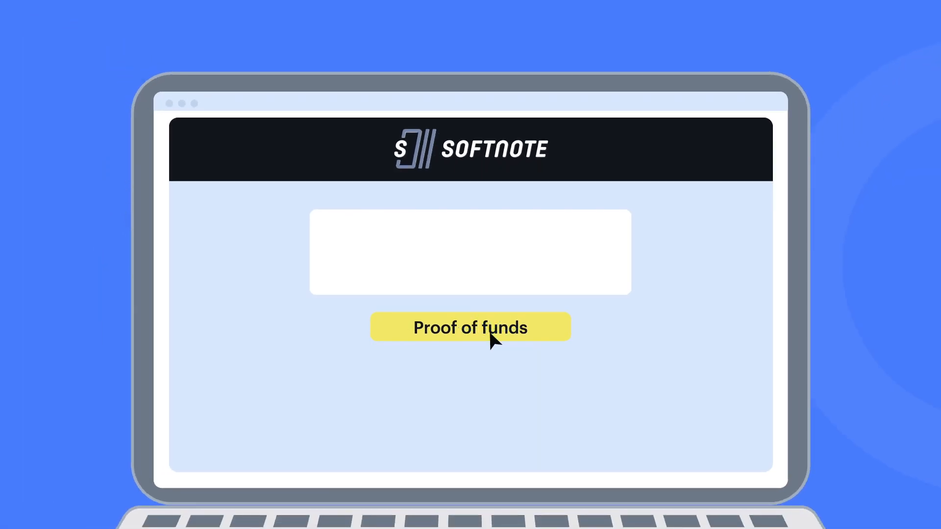
{"action": "left_click", "coordinate": [470, 327]}
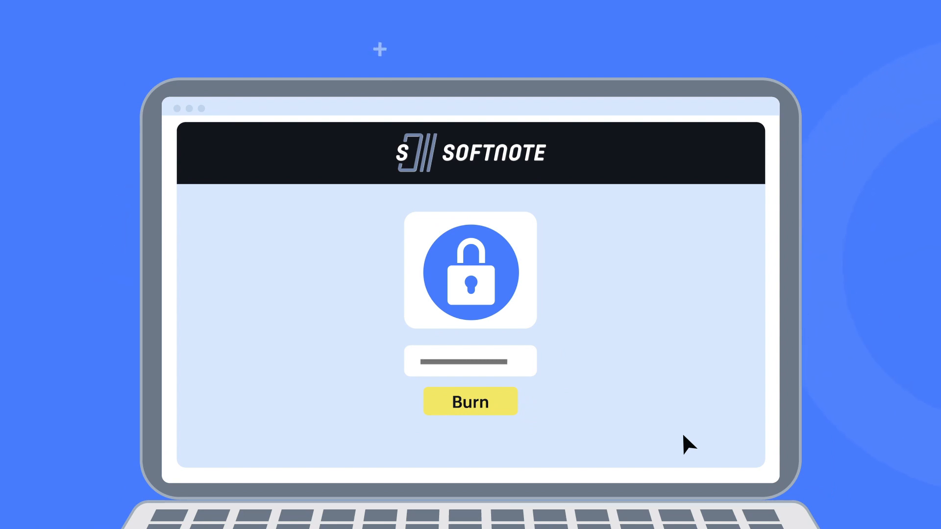
{"action": "mouse_move", "coordinate": [486, 411]}
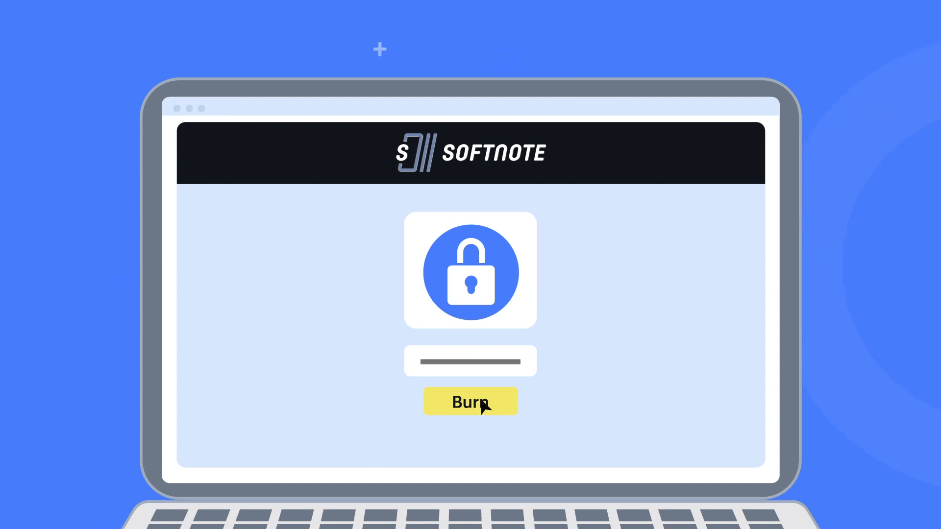
{"action": "mouse_move", "coordinate": [582, 441]}
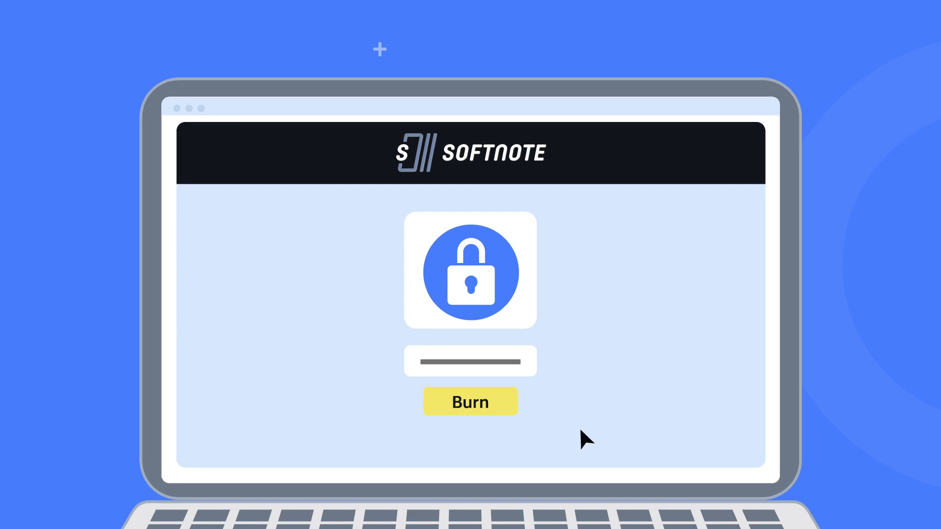